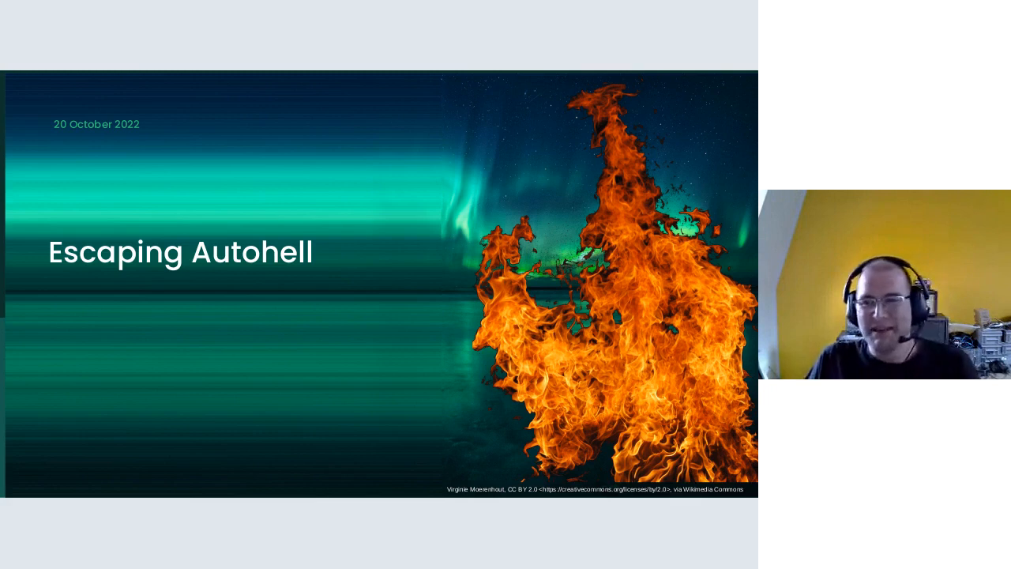
Advance from the 'Escaping Autohell' title through the Autotools slides to the demo1 meson init and setup output.
key(Right)
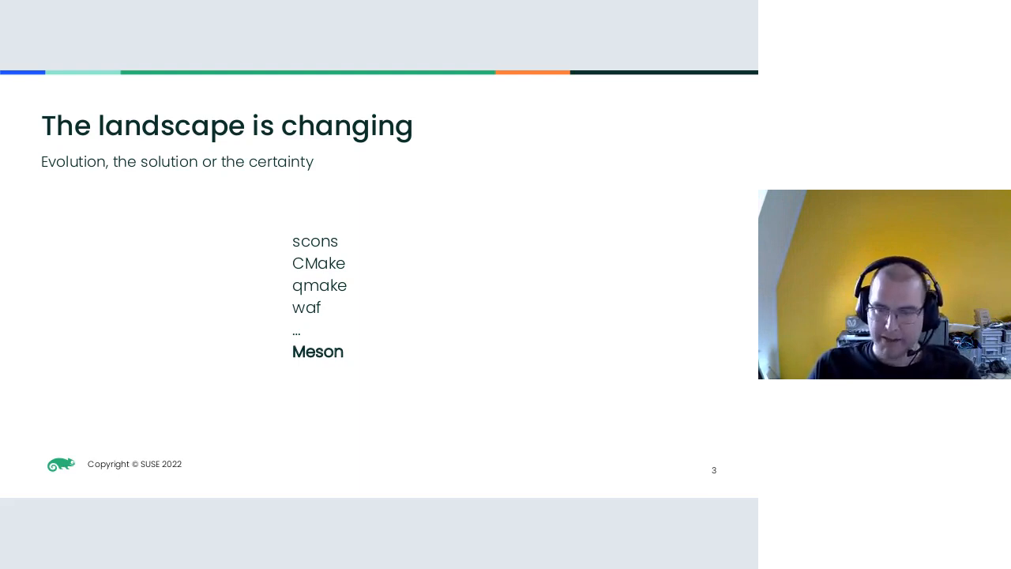
key(Right)
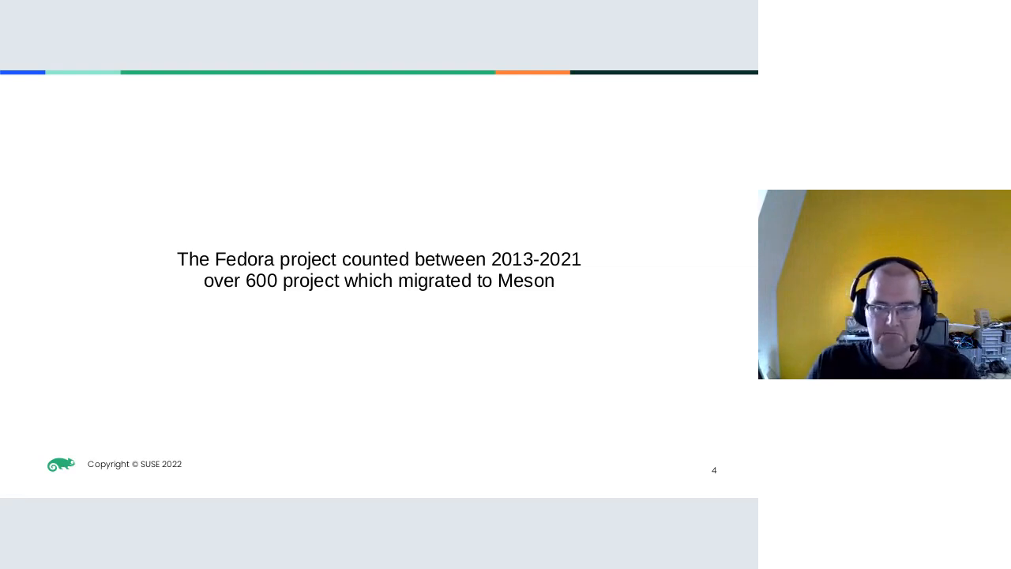
key(Right)
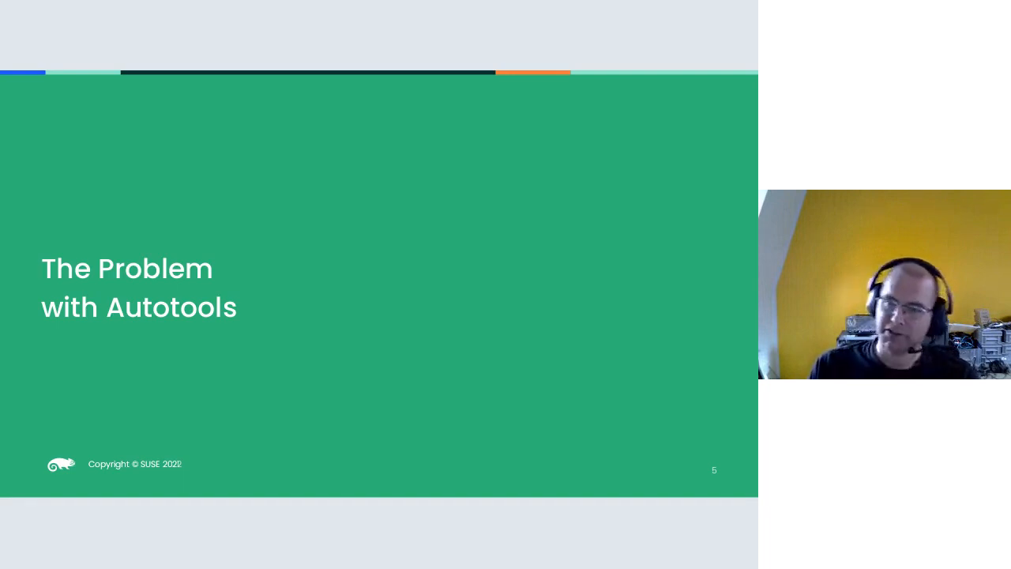
key(Right)
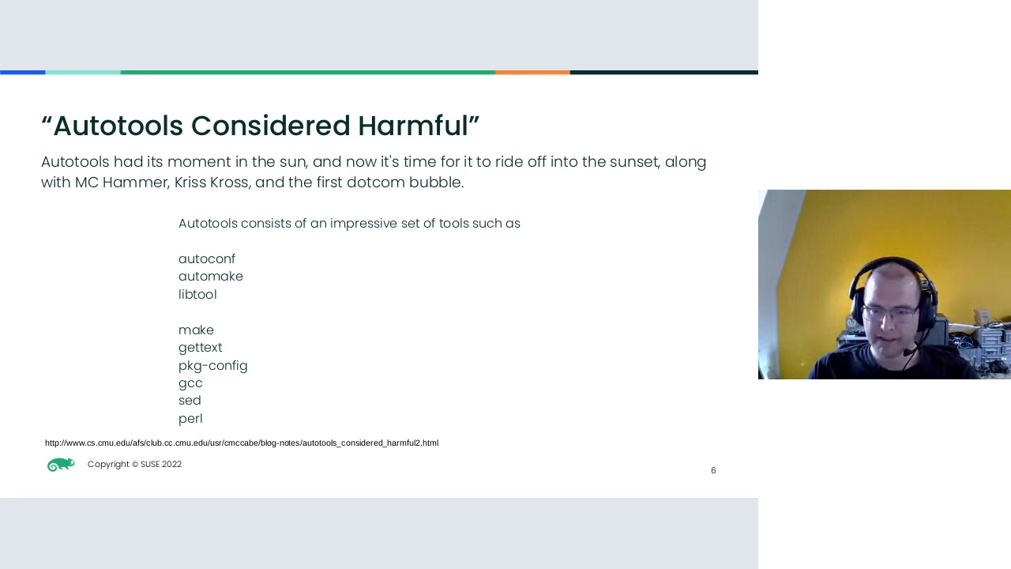
key(Right)
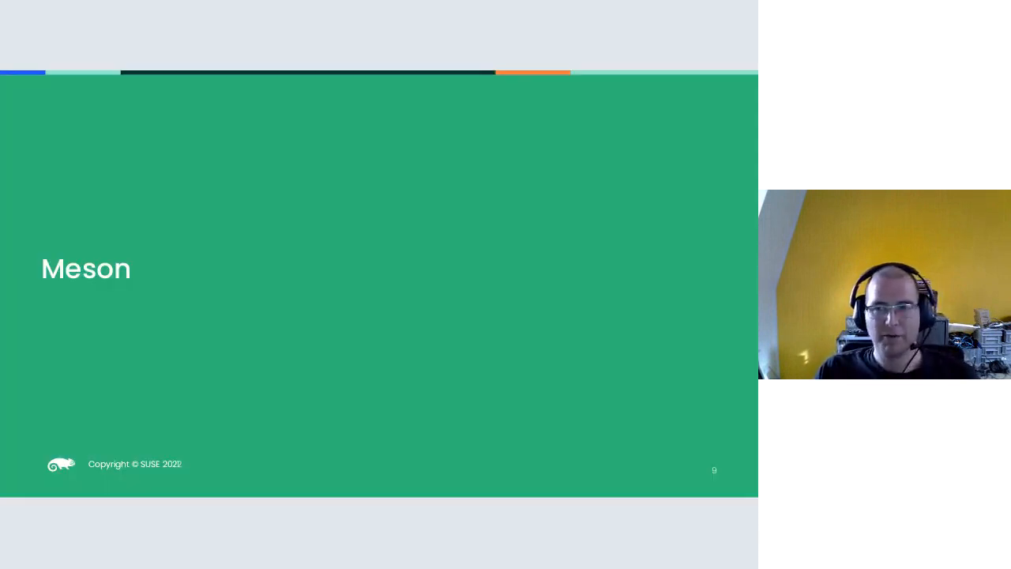
key(Right)
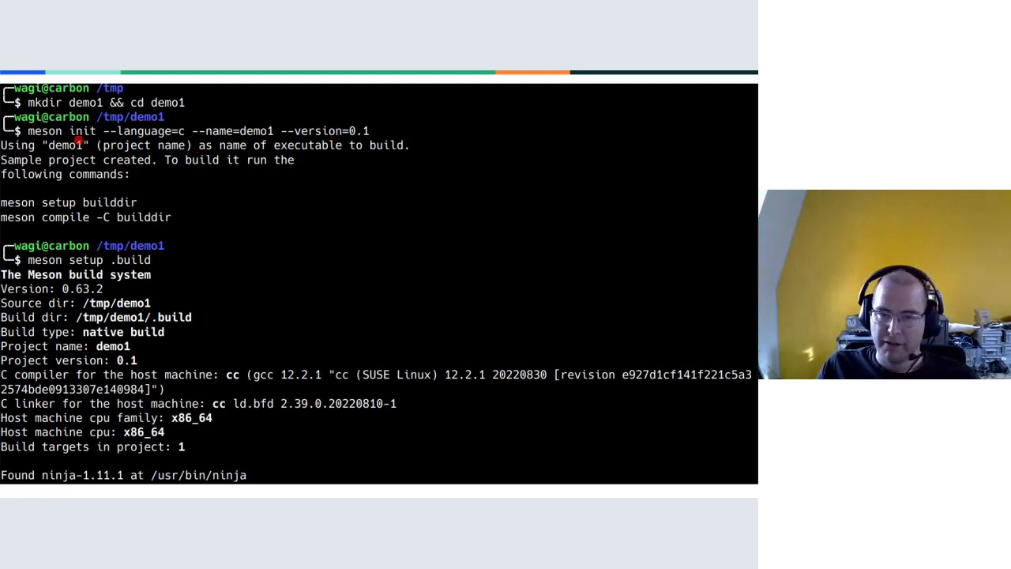
mouse_move(228, 209)
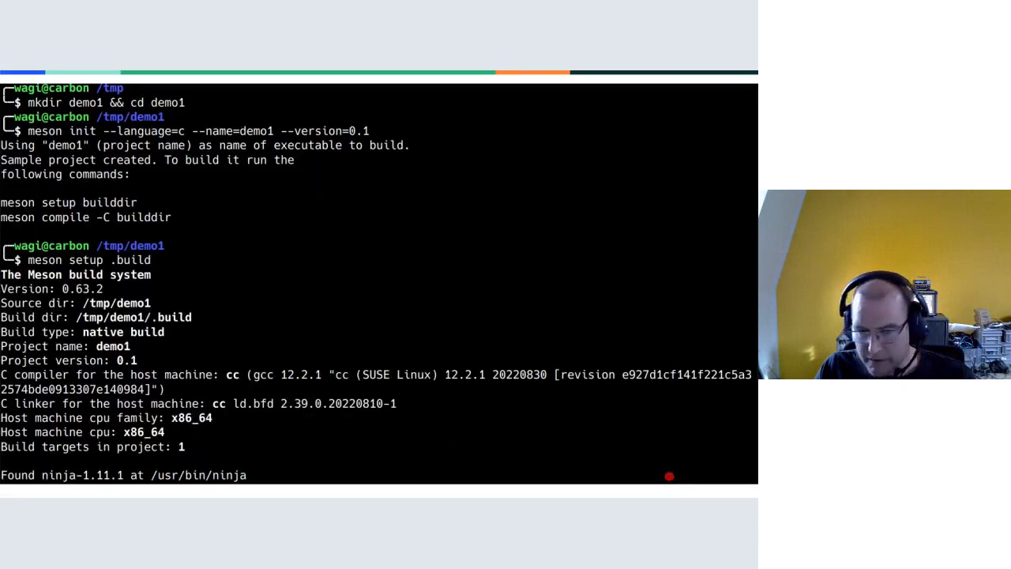
mouse_move(406, 308)
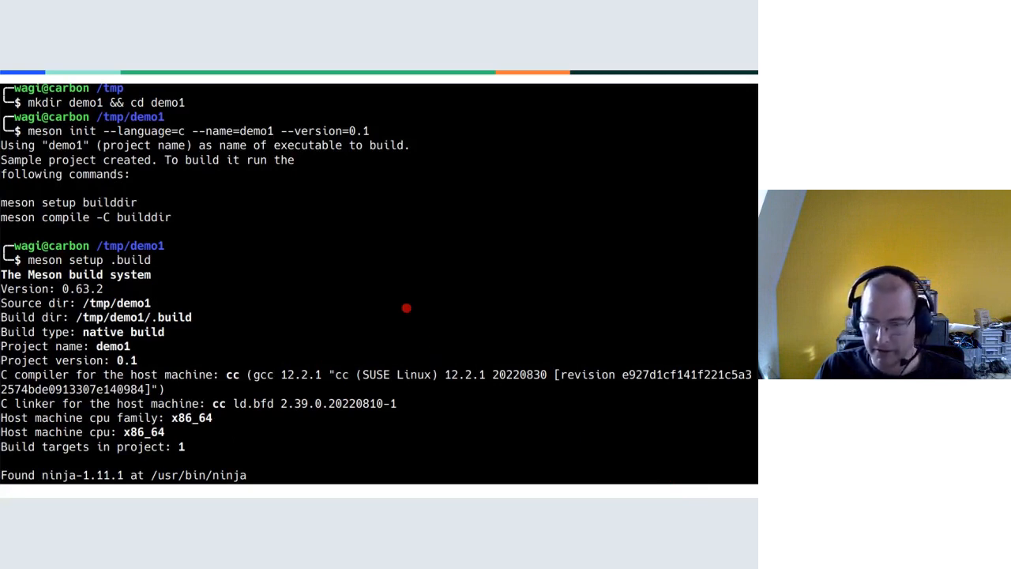
mouse_move(460, 436)
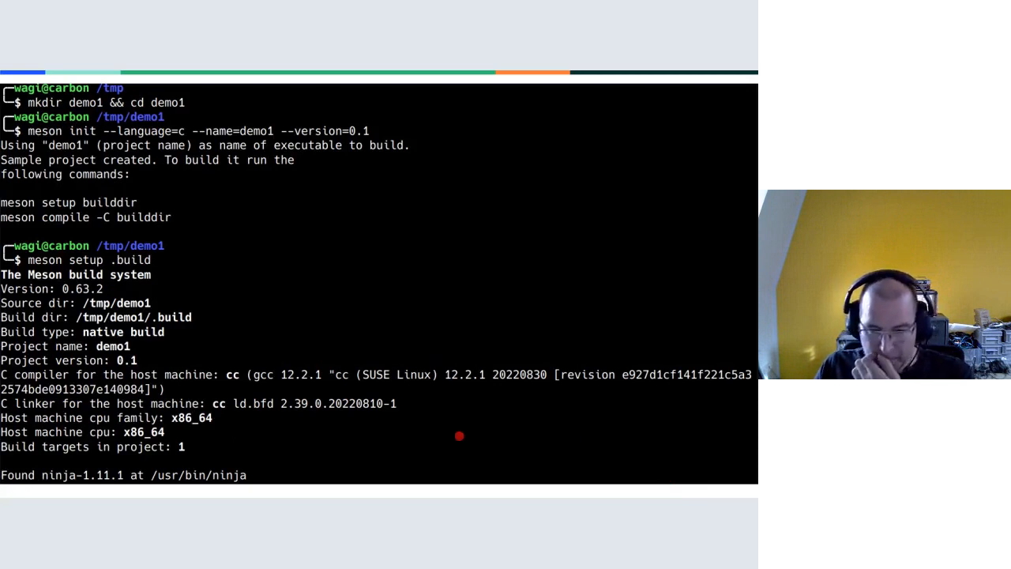
mouse_move(406, 415)
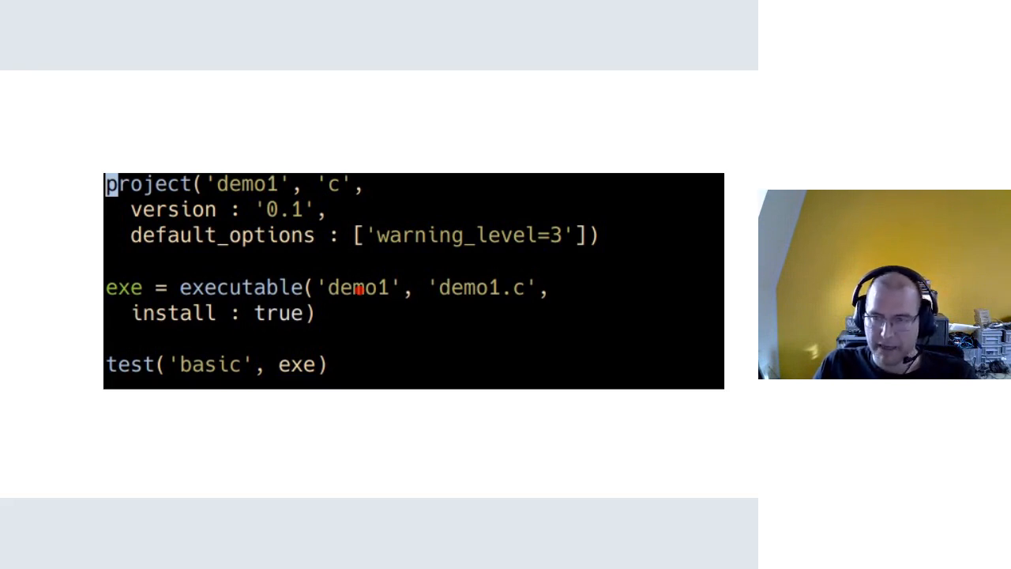
mouse_move(456, 286)
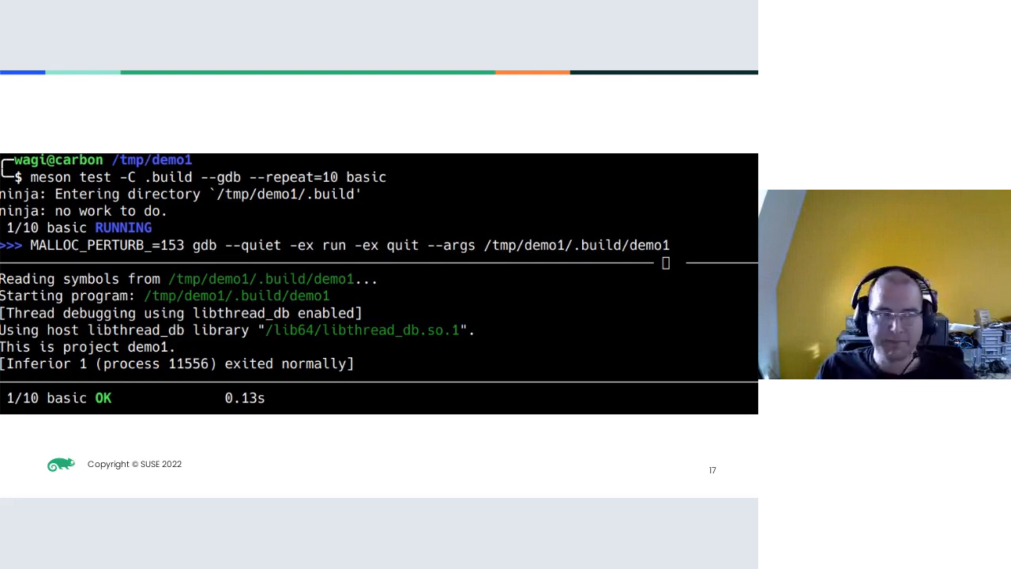
Show slide 17 with the demo1 test rerun under 'meson test --gdb'.
key(Right)
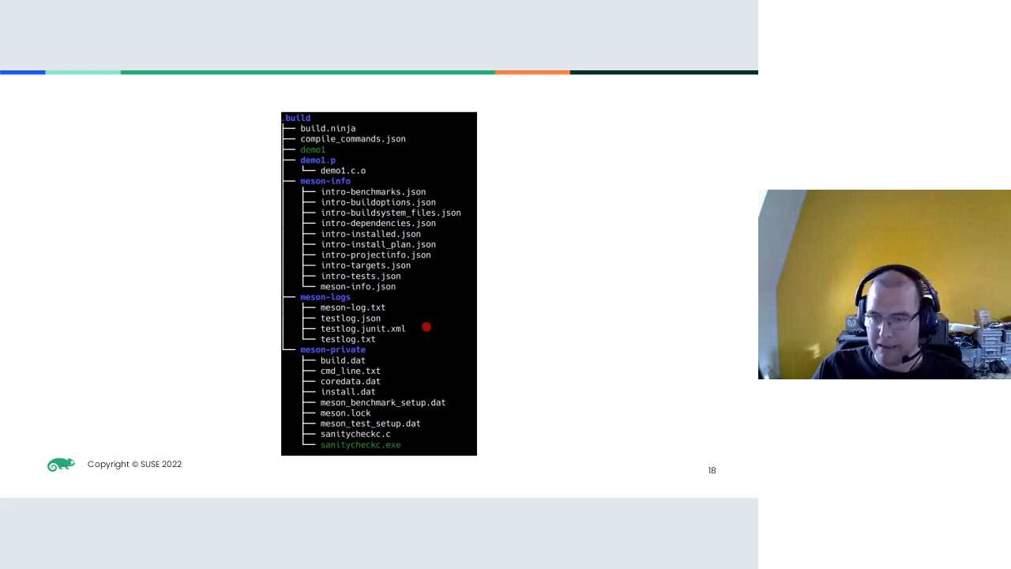
mouse_move(375, 207)
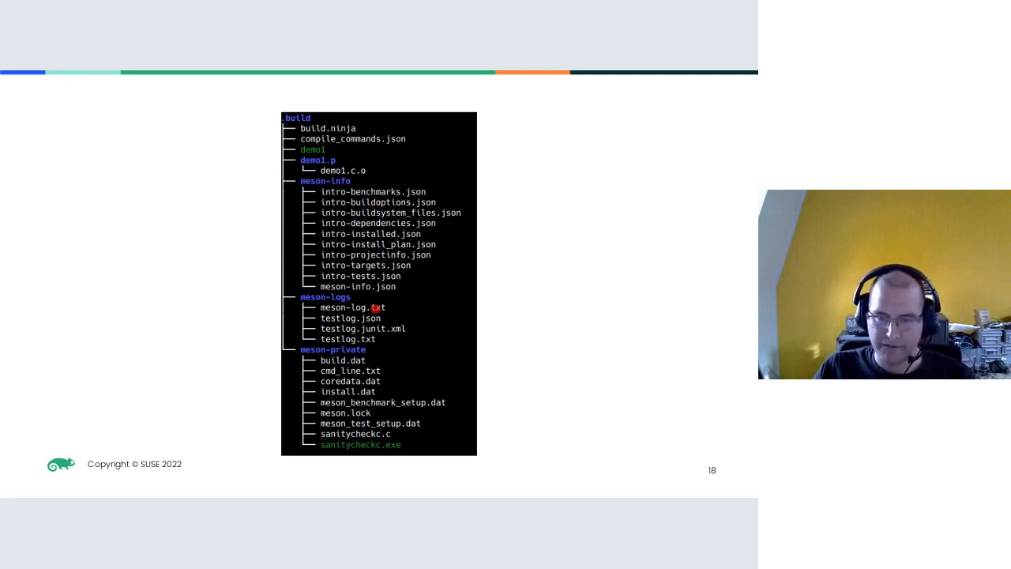
mouse_move(379, 338)
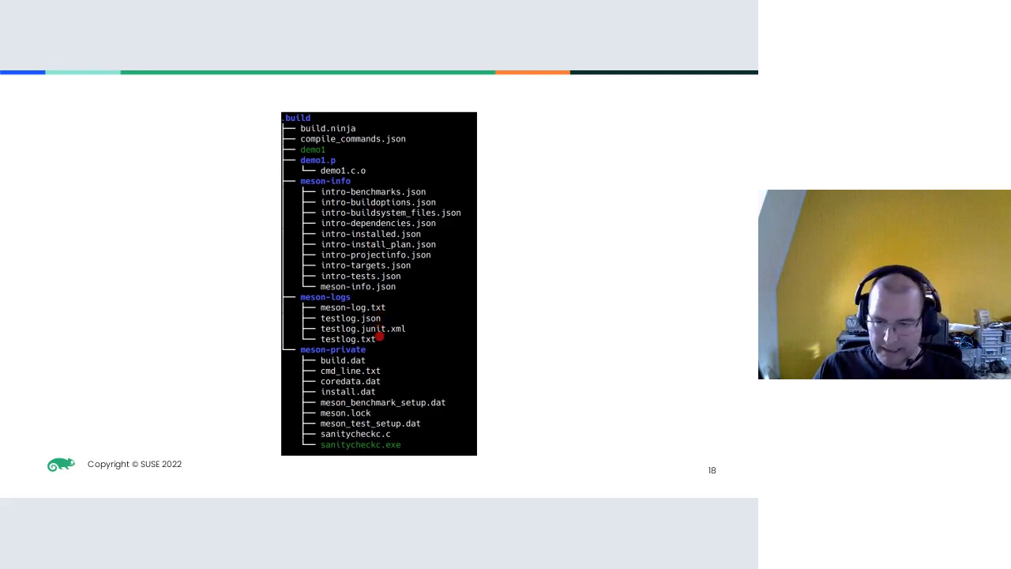
mouse_move(398, 418)
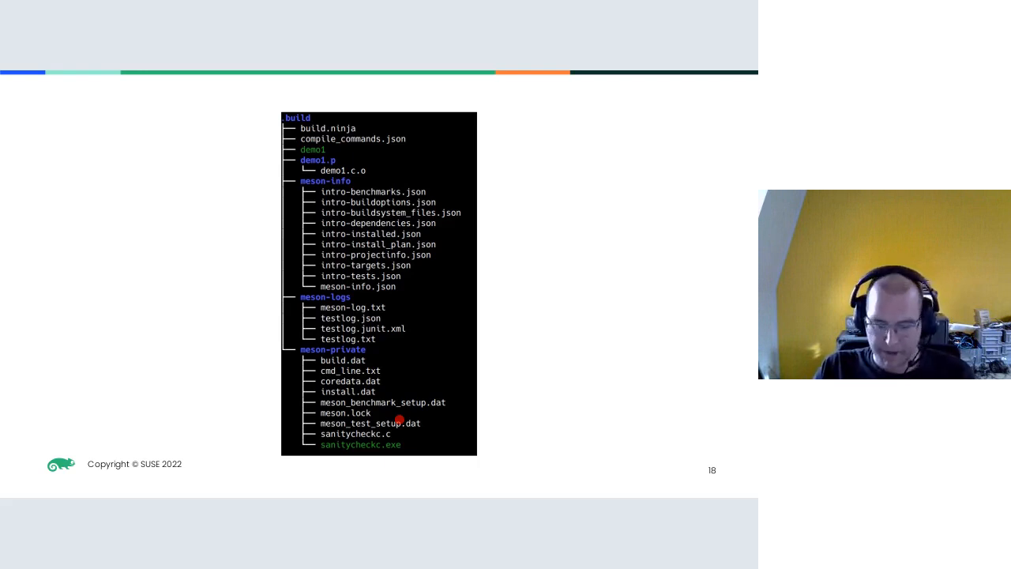
key(Right)
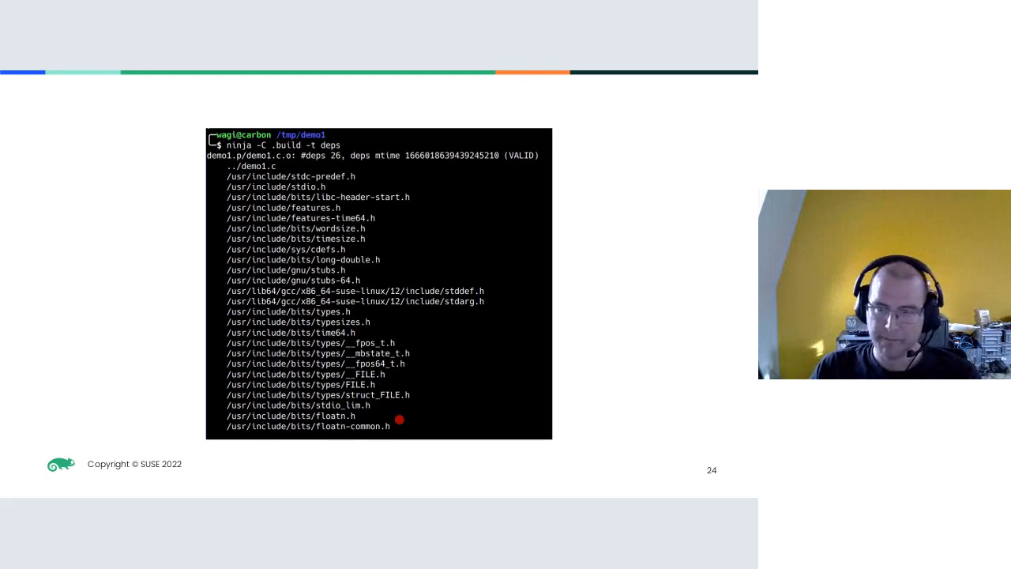
Show slide 26 pairing the glib-2.0 dependency in meson.build with its 'meson setup .build' output.
key(Right)
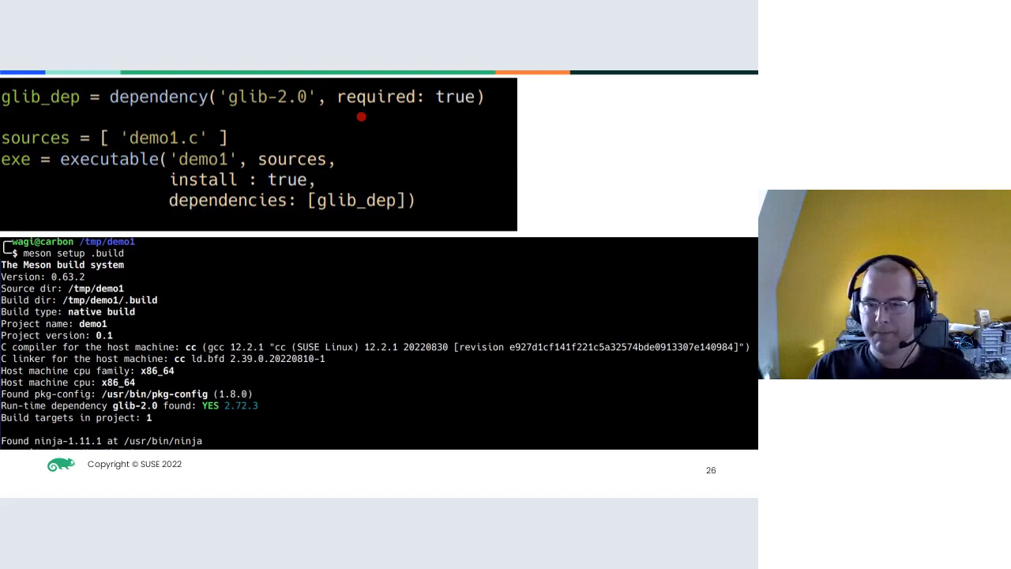
mouse_move(109, 119)
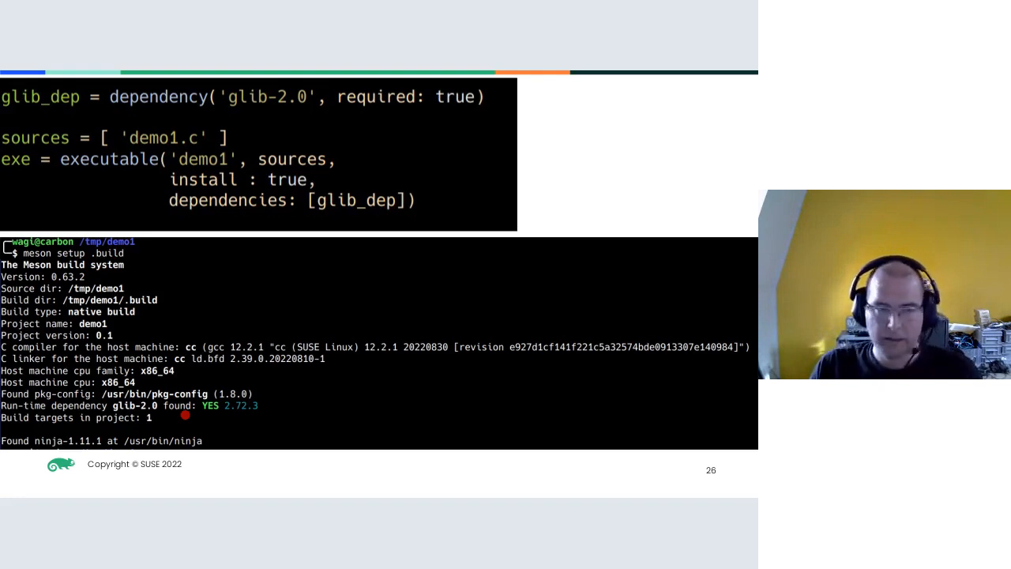
Show slide 27 where an optional glib-2.0 check generates config.h defining HAVE_GLIB2.
key(Right)
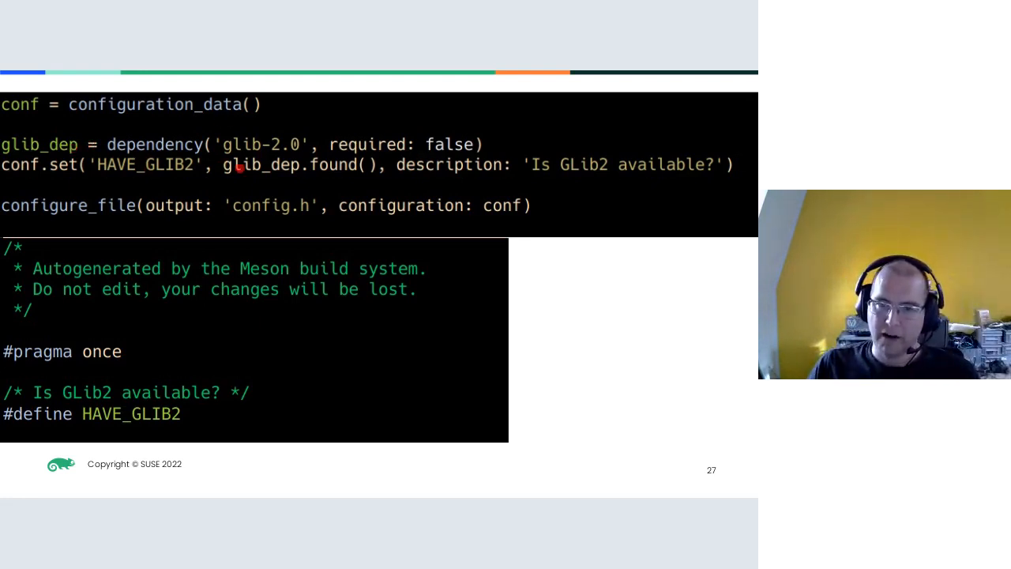
mouse_move(319, 166)
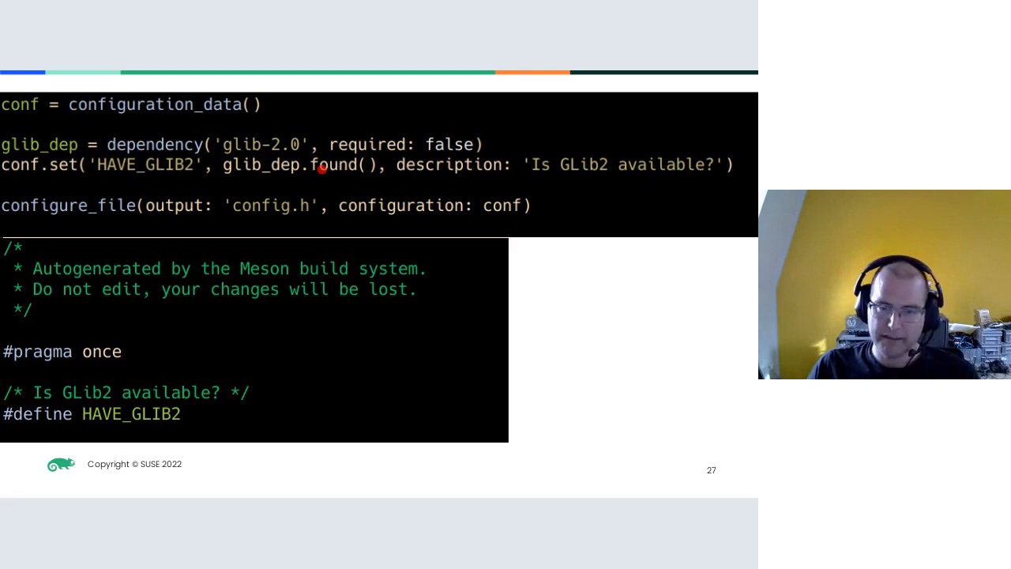
mouse_move(29, 172)
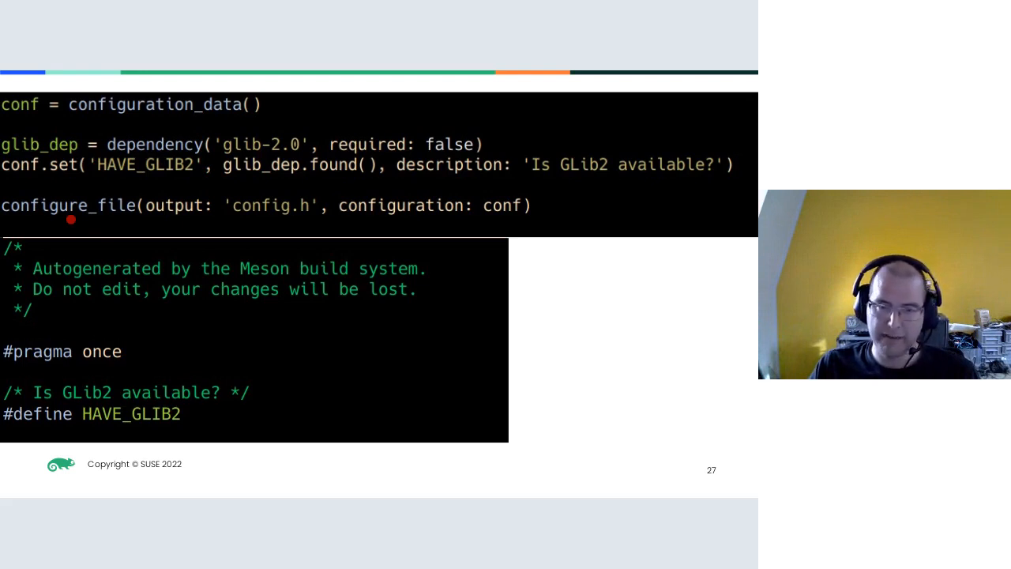
mouse_move(231, 363)
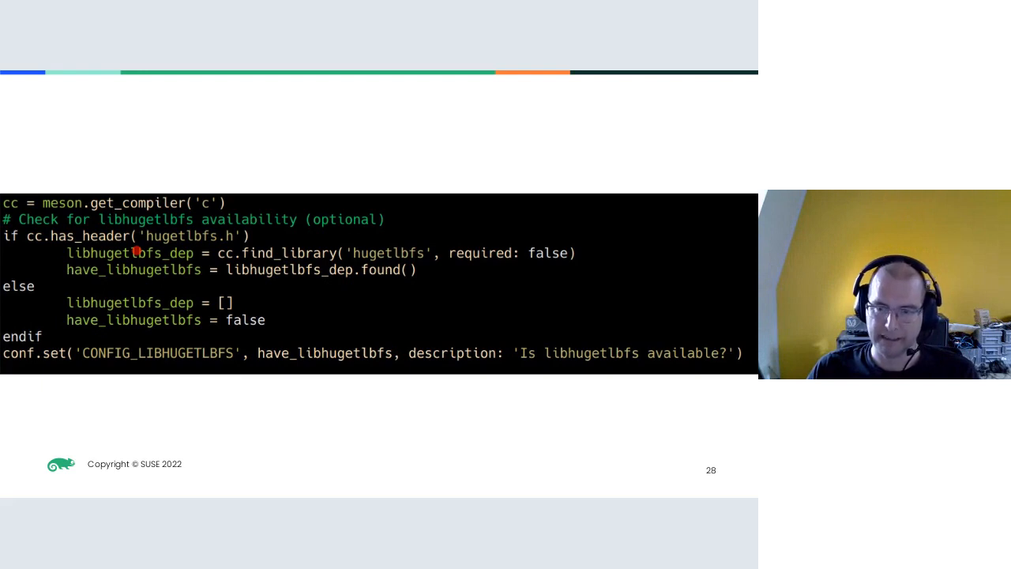
mouse_move(303, 272)
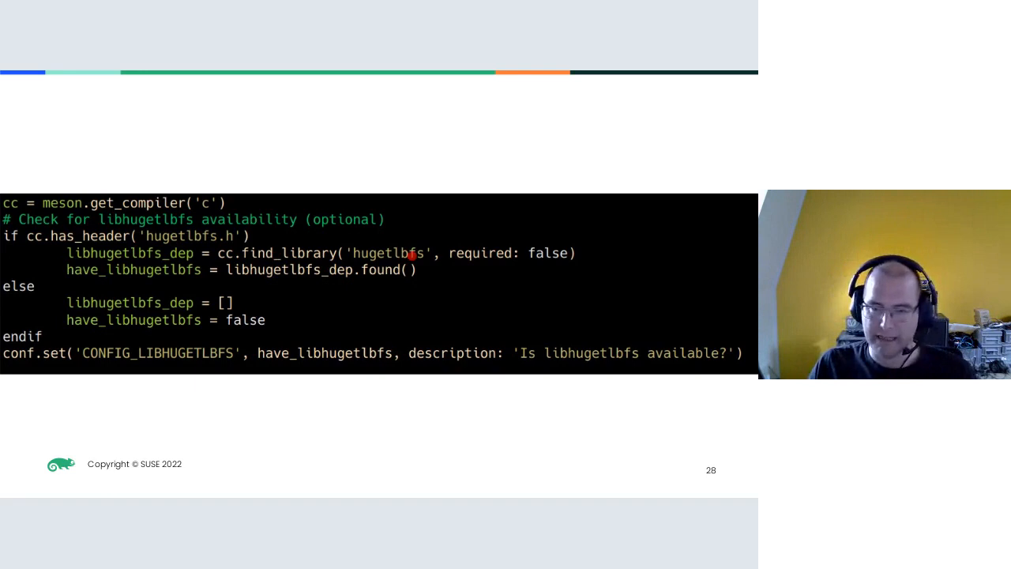
mouse_move(164, 278)
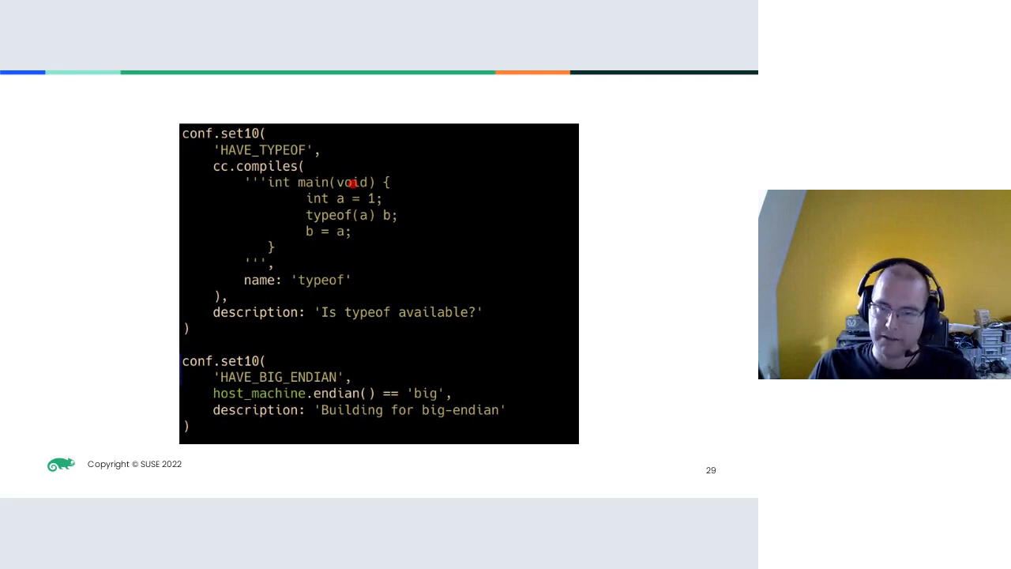
mouse_move(263, 256)
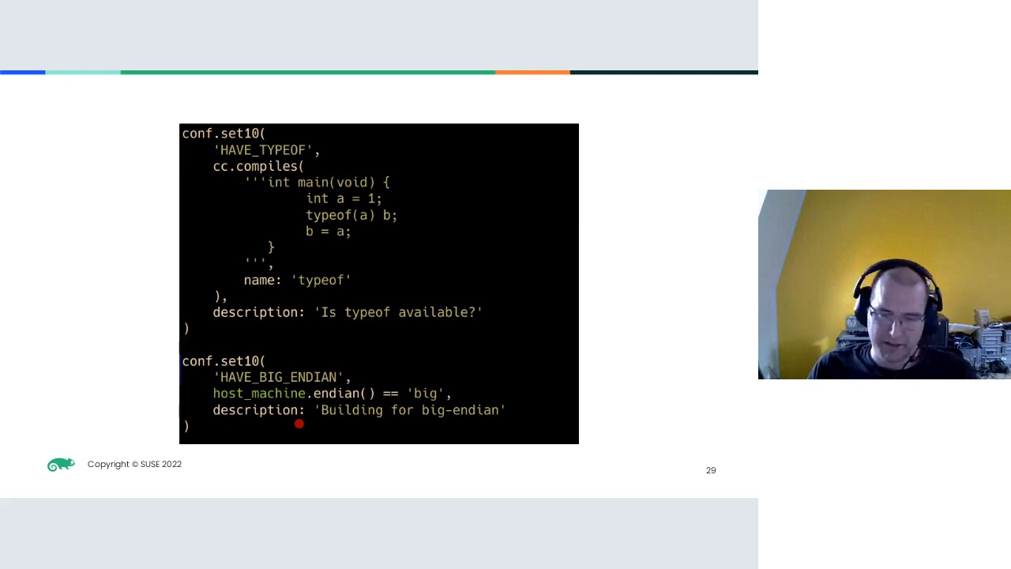
mouse_move(282, 399)
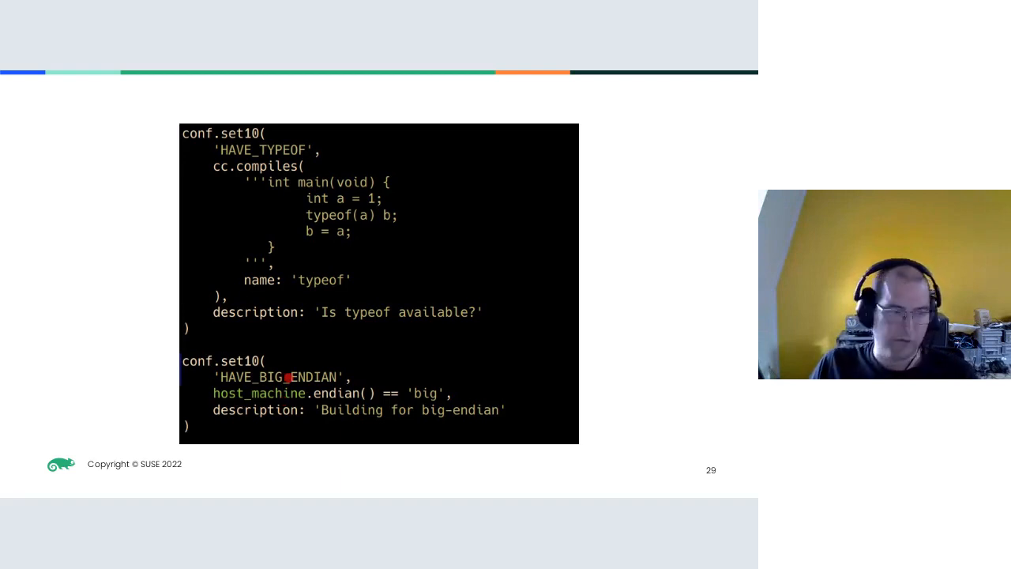
key(Right)
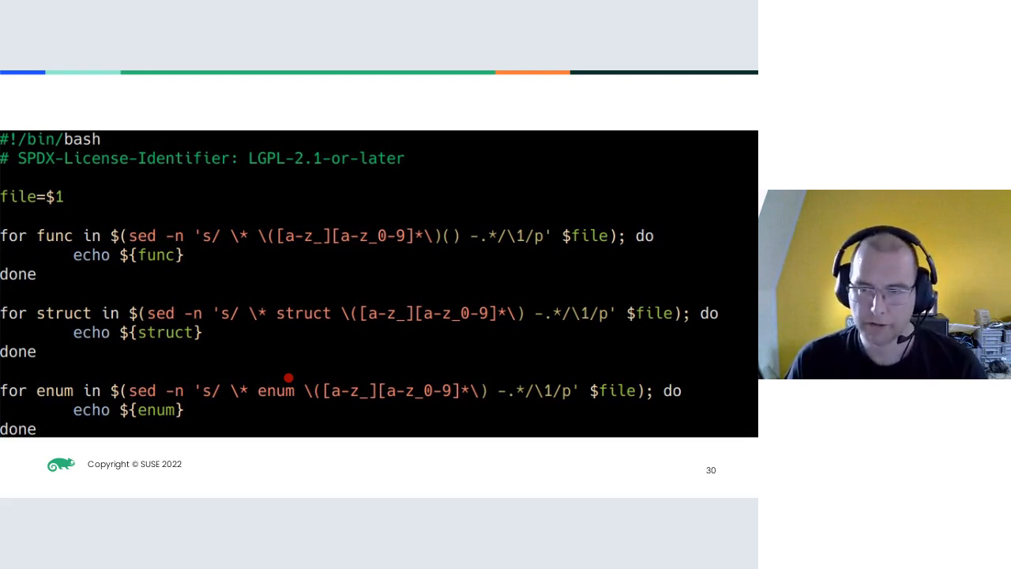
mouse_move(207, 240)
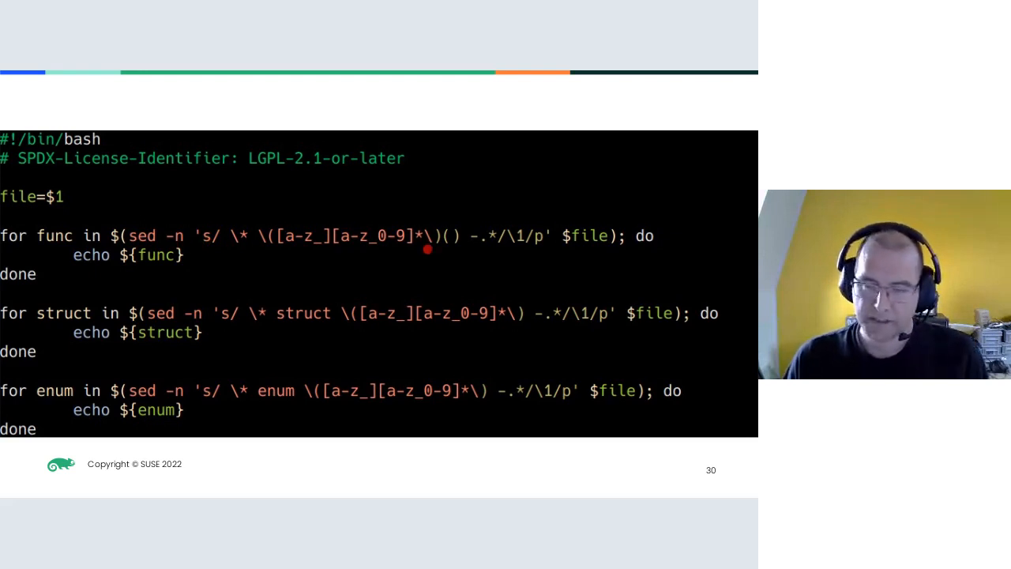
mouse_move(584, 252)
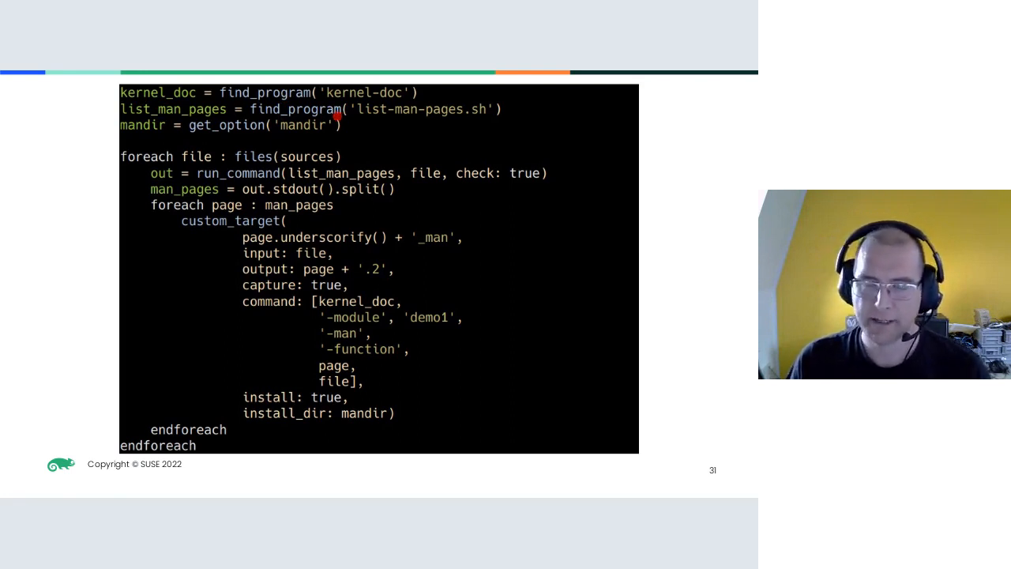
mouse_move(318, 128)
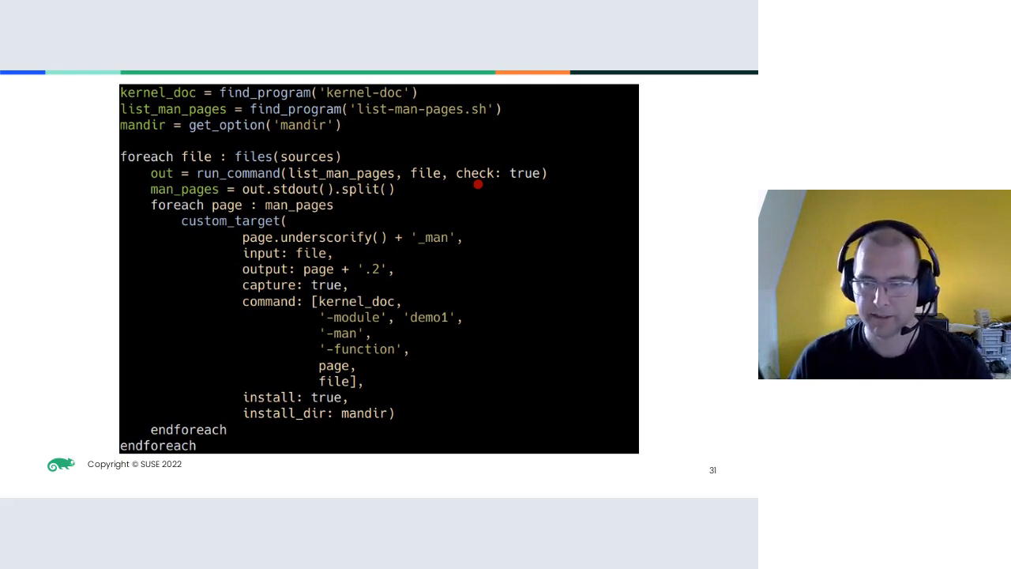
mouse_move(409, 192)
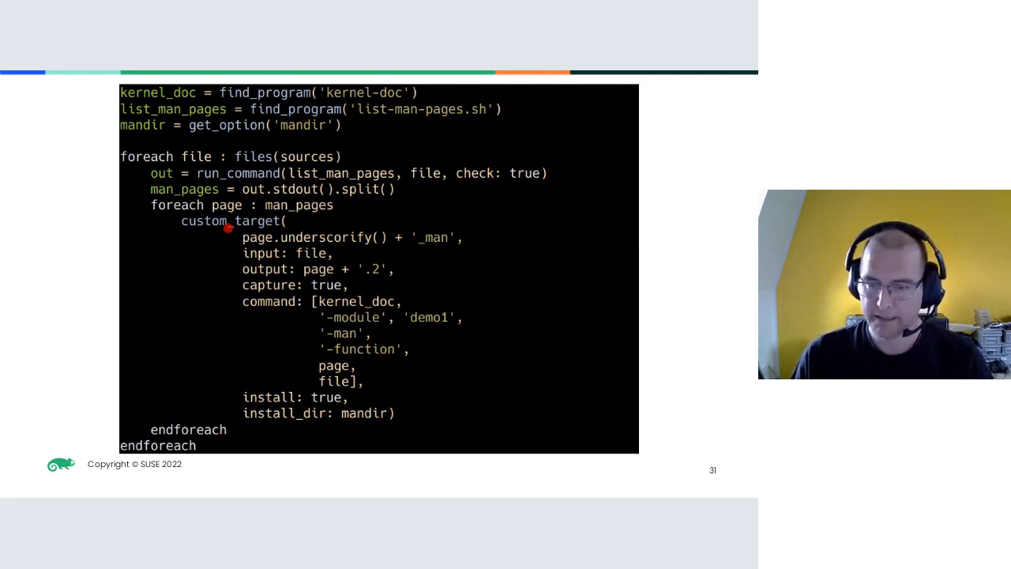
mouse_move(284, 398)
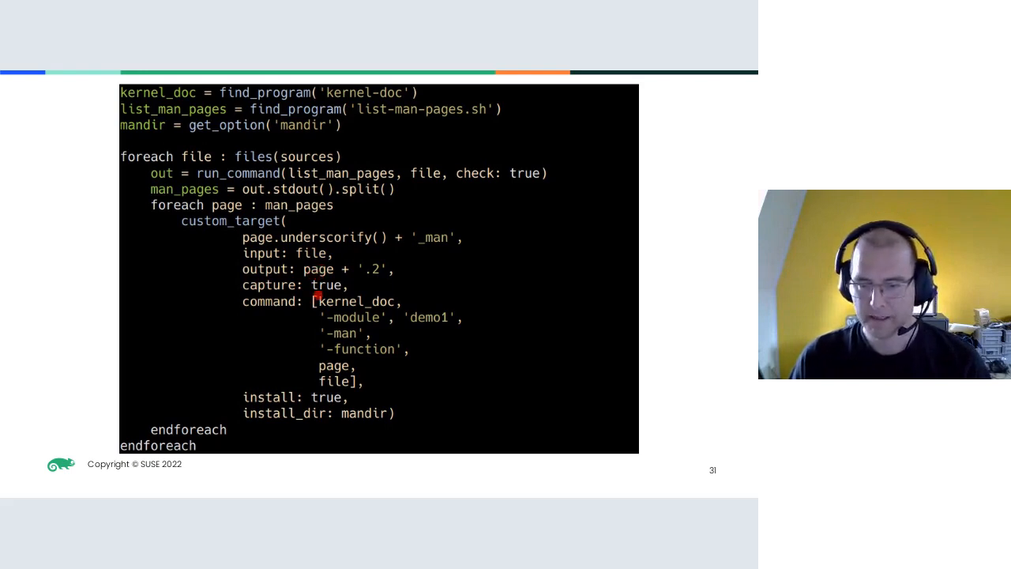
mouse_move(323, 291)
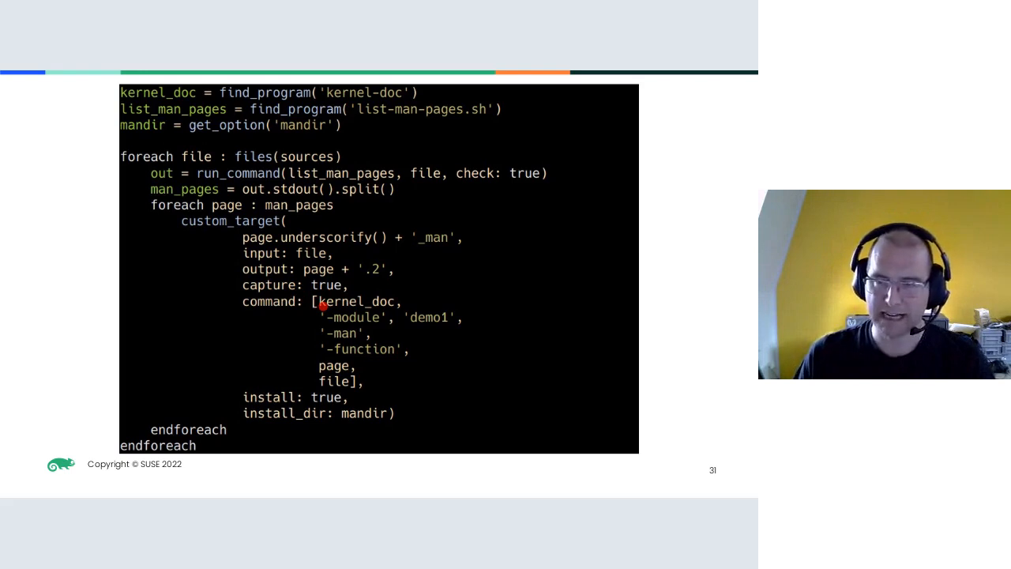
mouse_move(348, 310)
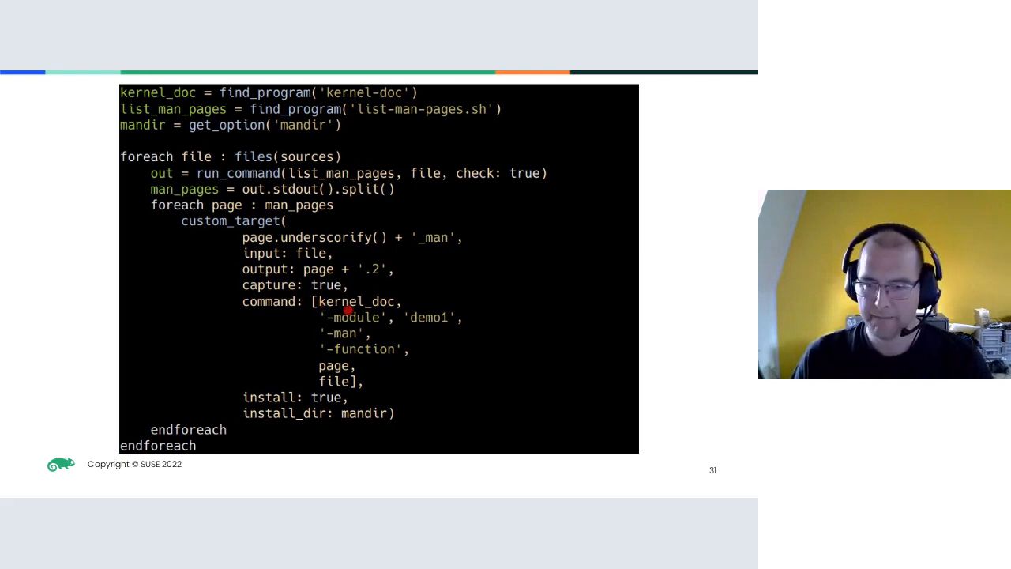
mouse_move(340, 363)
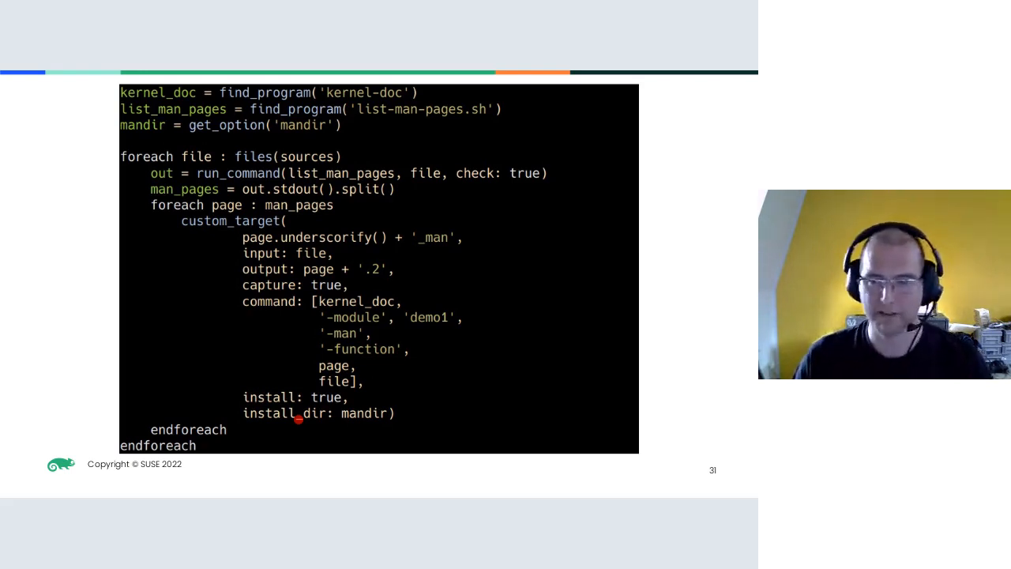
key(Right)
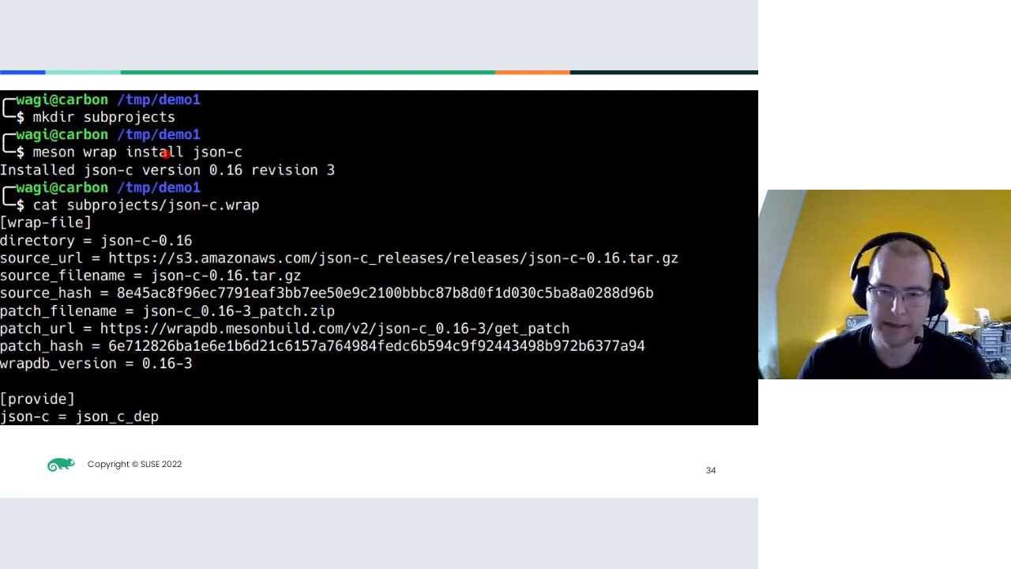
mouse_move(268, 218)
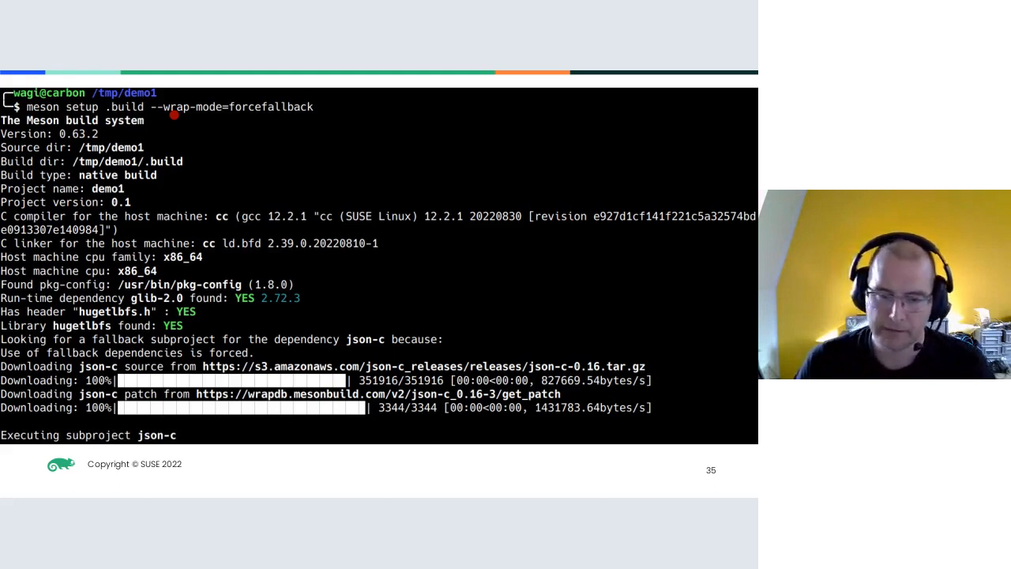
mouse_move(218, 313)
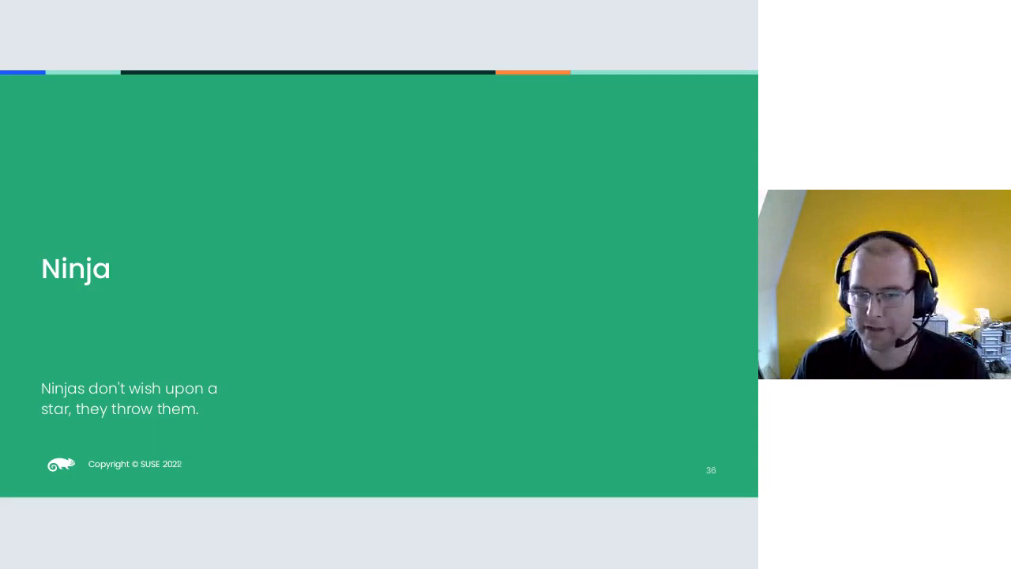
key(Right)
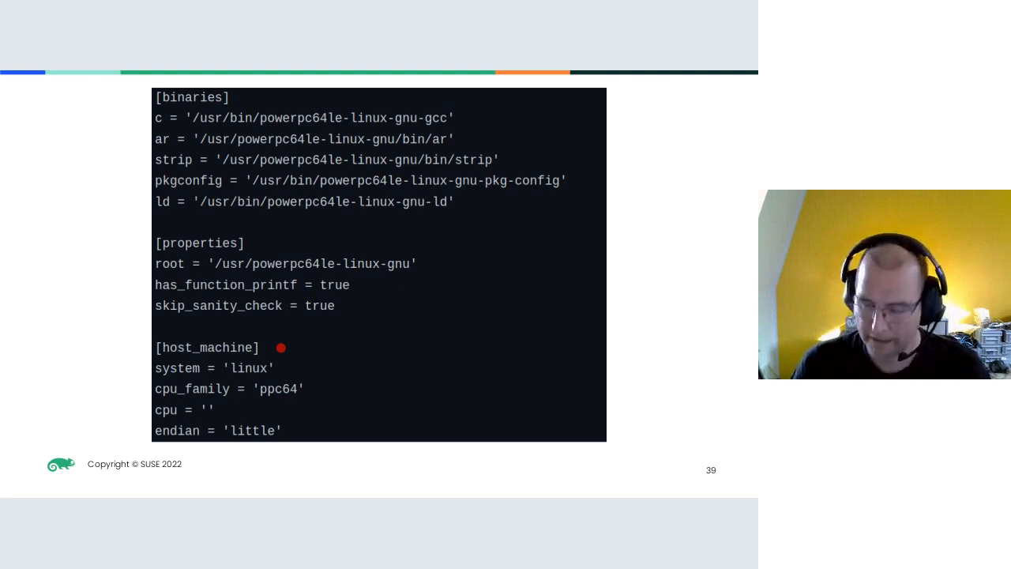
Show slide 39 with the powerpc64le cross file's binaries, properties and host_machine sections.
key(Right)
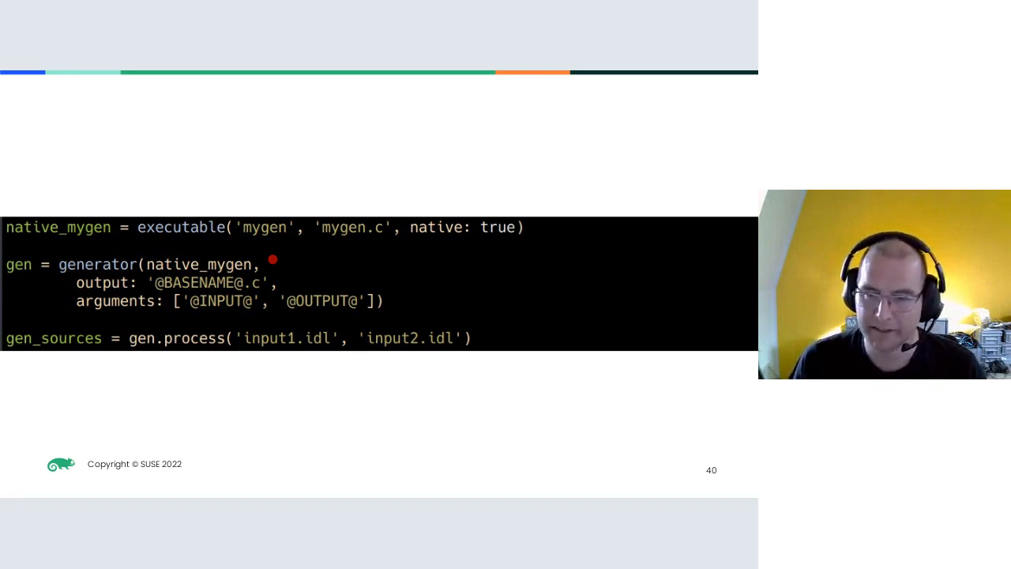
mouse_move(436, 237)
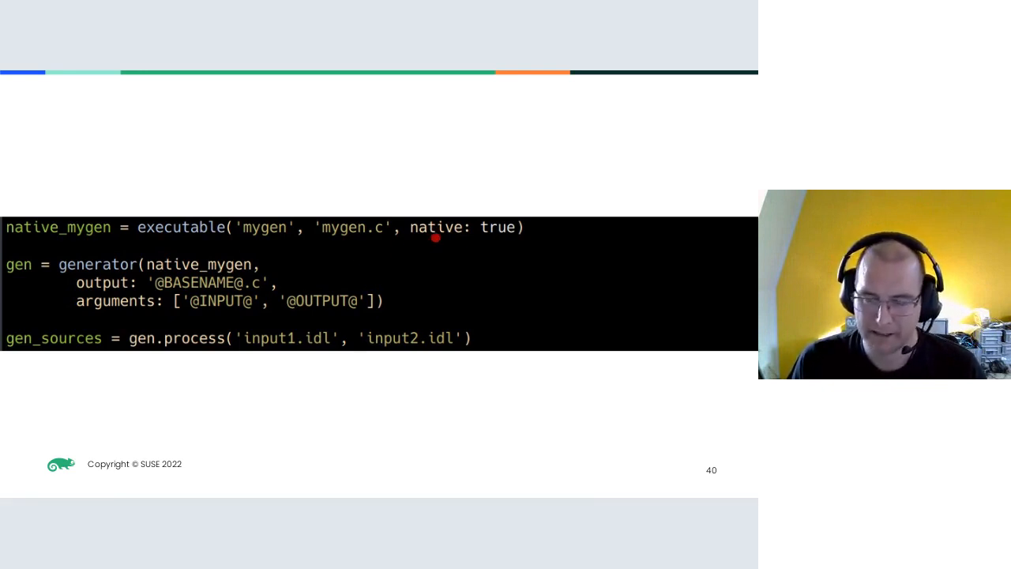
mouse_move(262, 233)
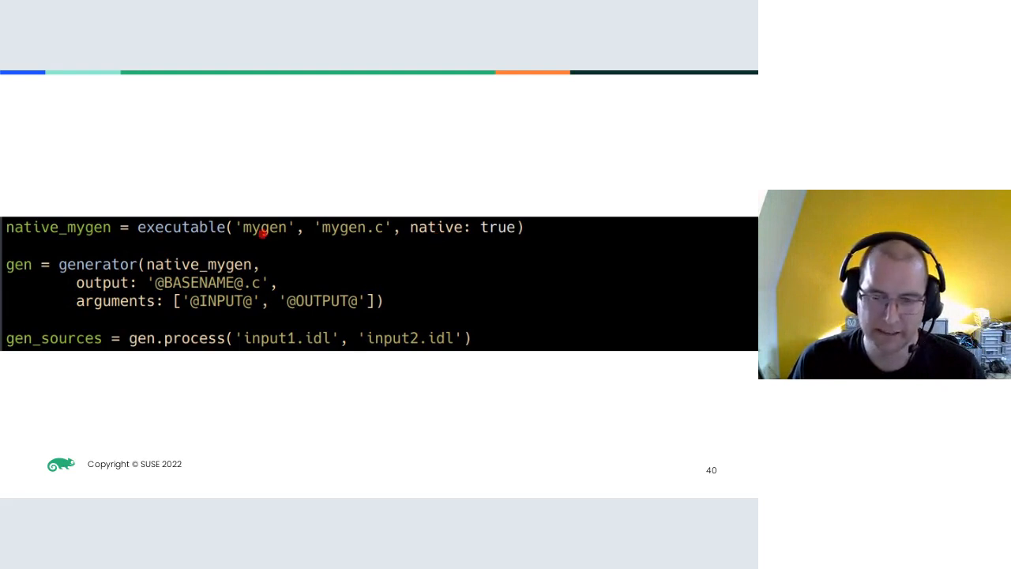